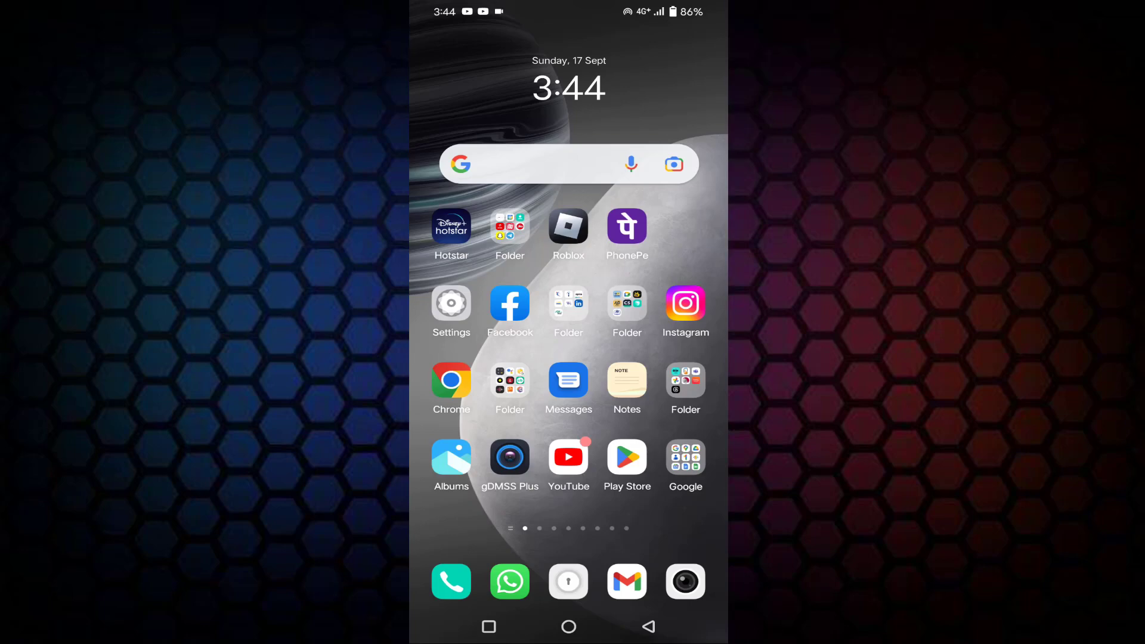
- Find YouTube in the installed apps list by searching "you" and show its App info
click(451, 303)
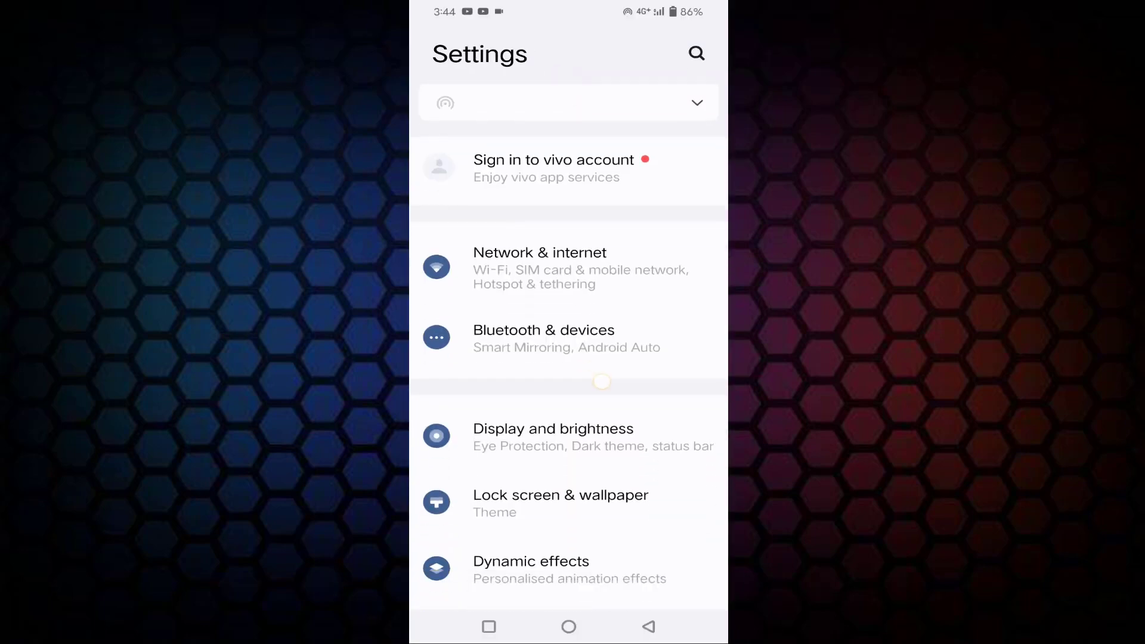
scroll(down, 3)
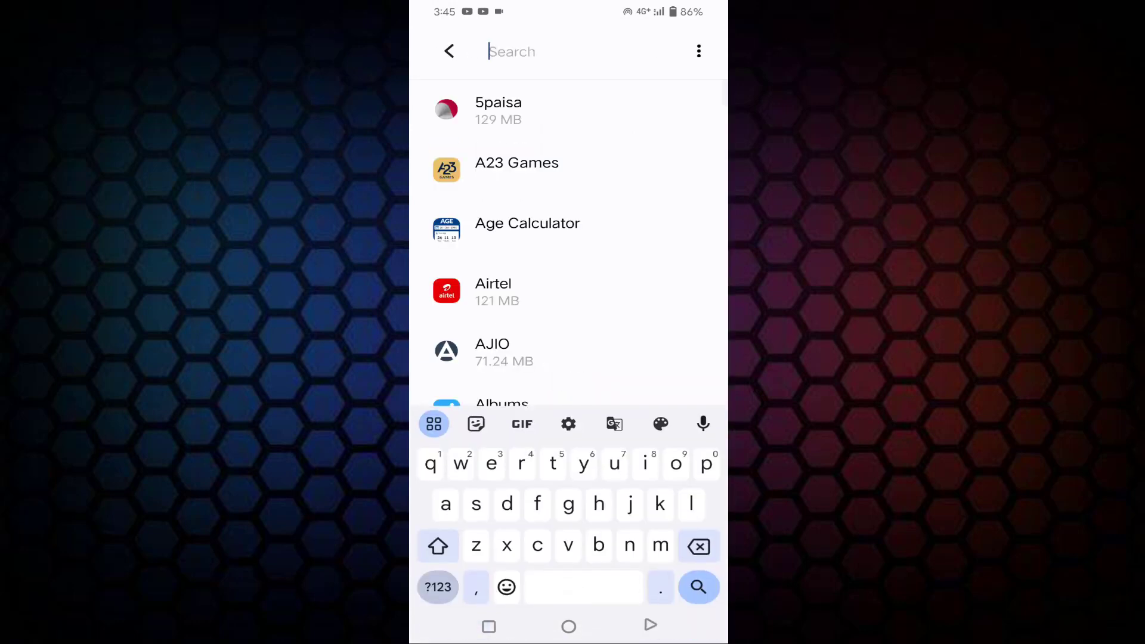
text(you)
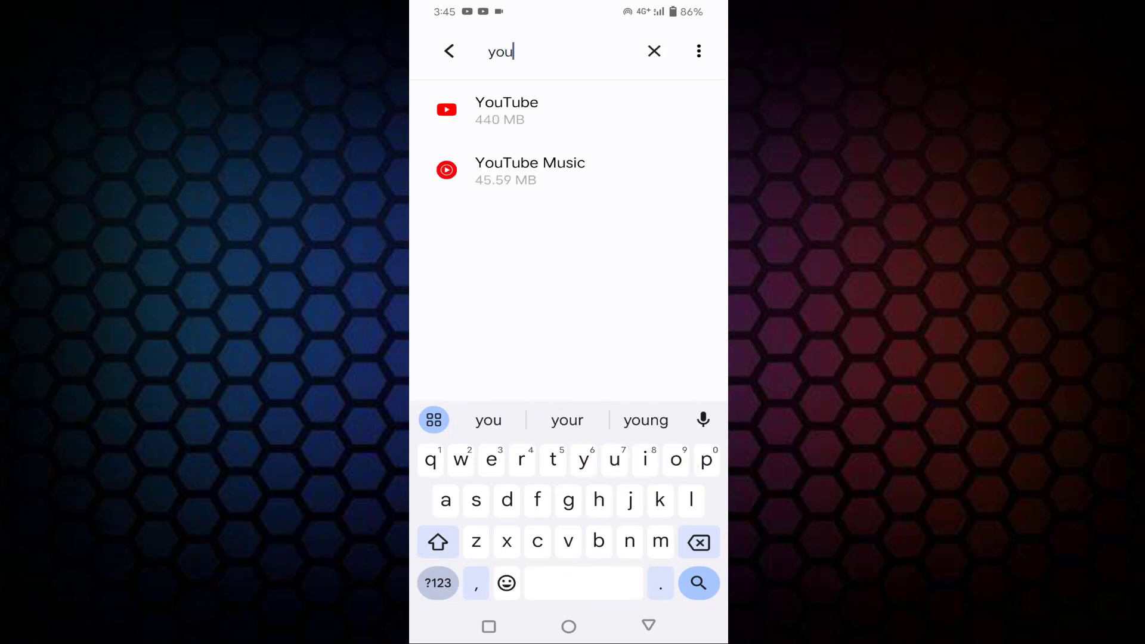
click(505, 110)
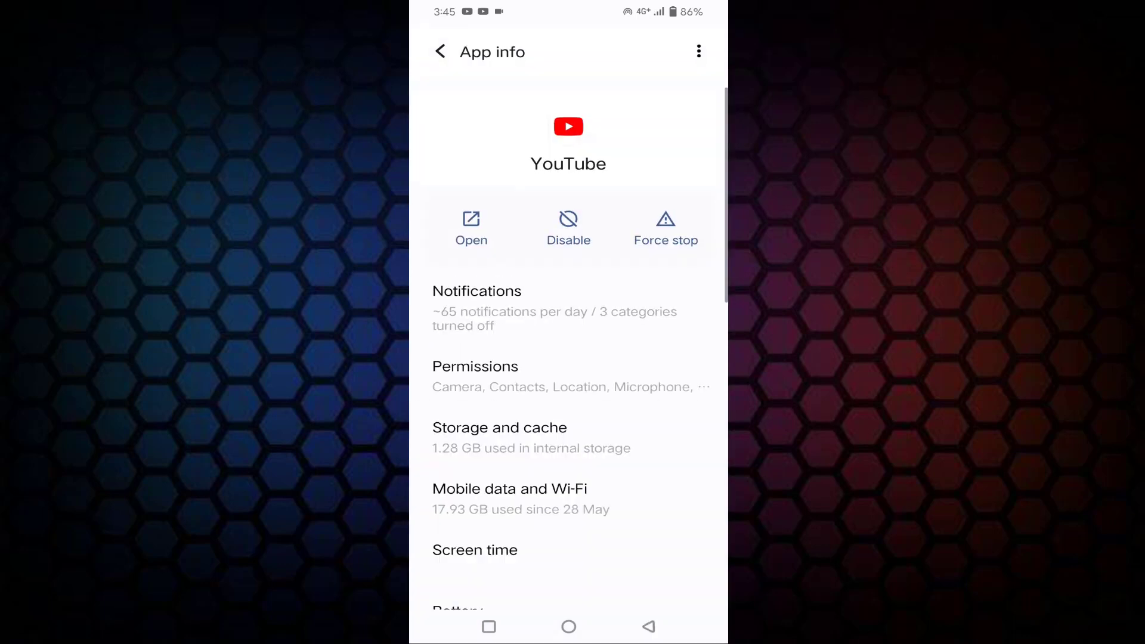
- Clear YouTube's cached data from its Storage and cache page
click(499, 427)
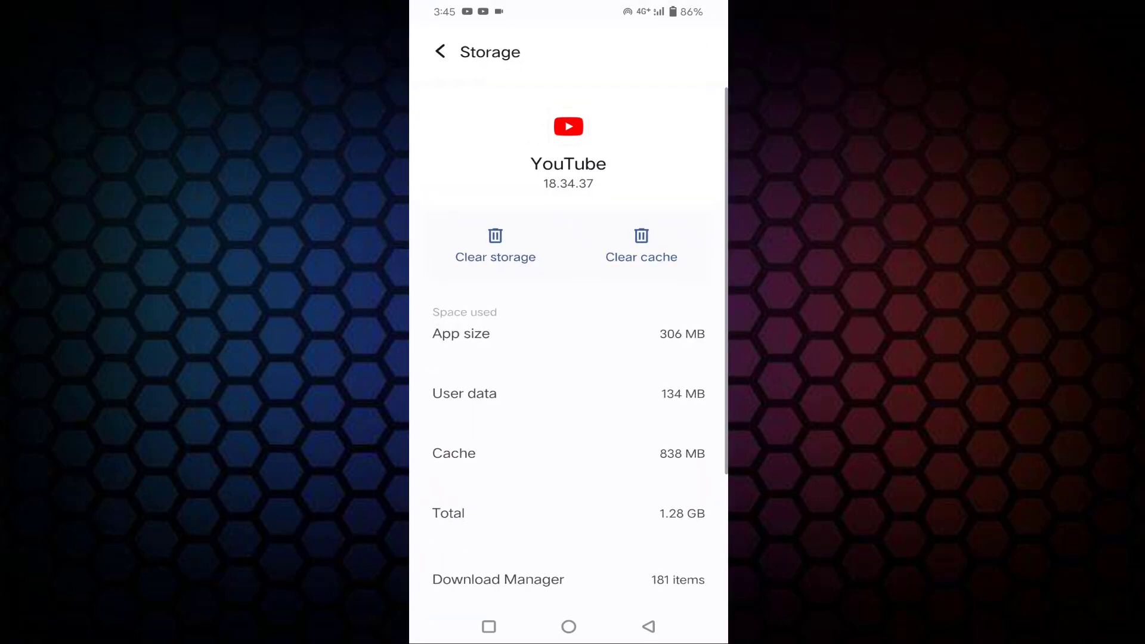
click(641, 245)
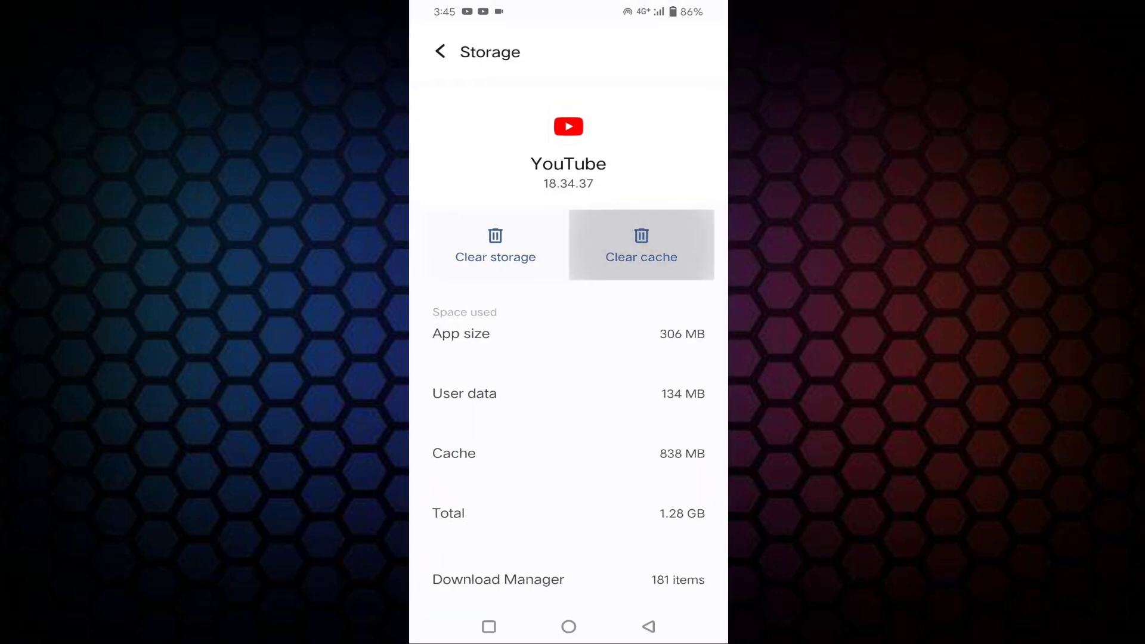
click(640, 245)
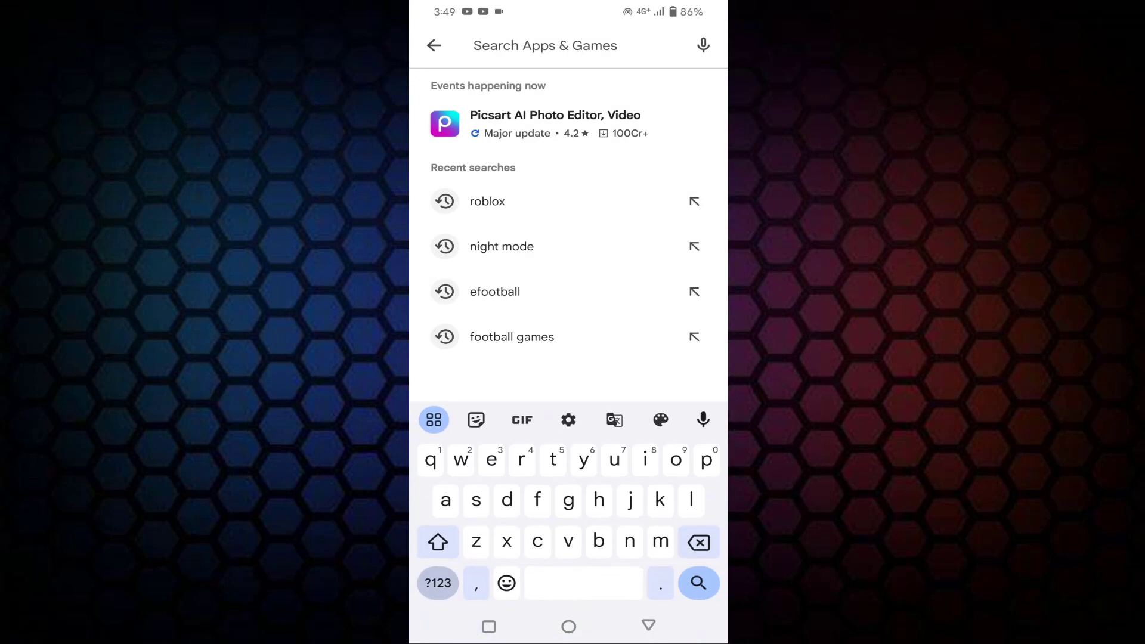
- Search the Play Store for "you" and start the YouTube update
text(you)
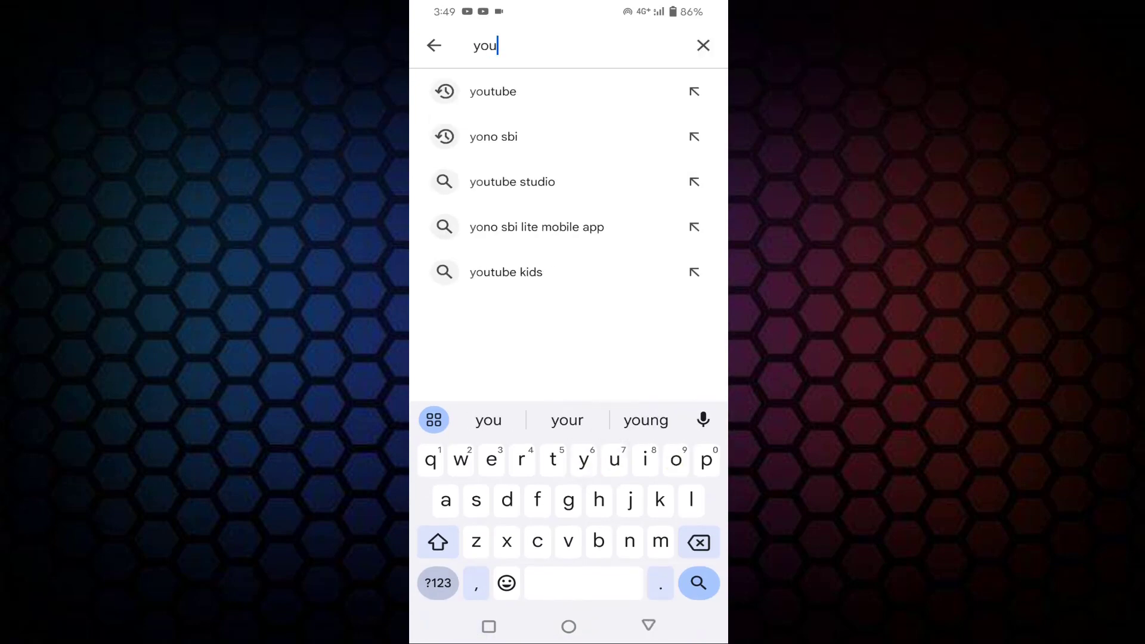
click(492, 90)
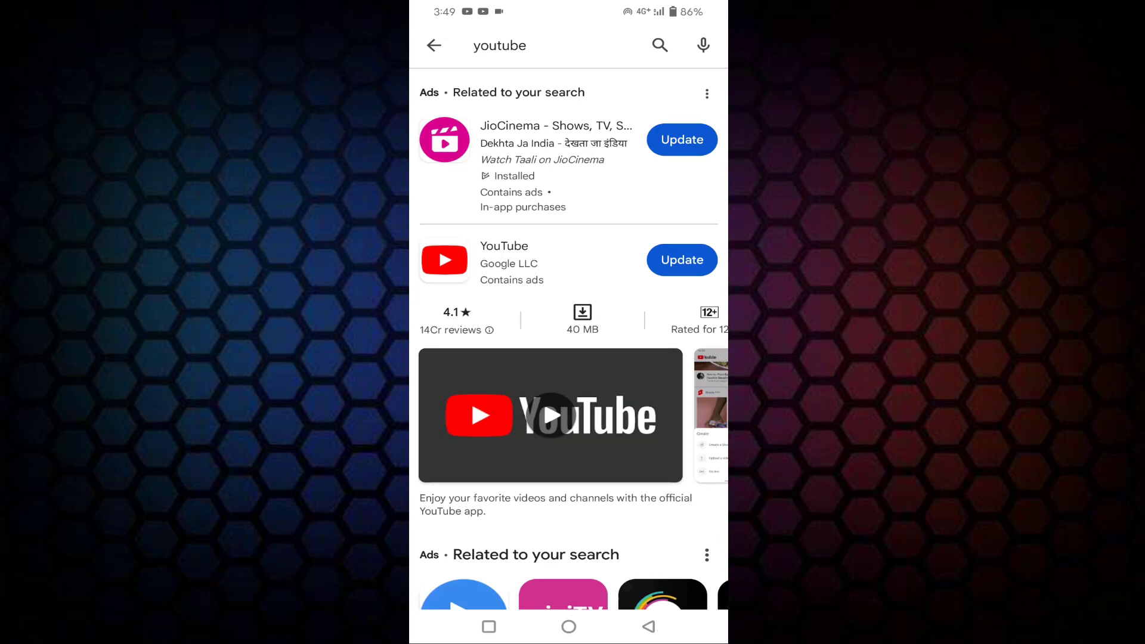
click(681, 260)
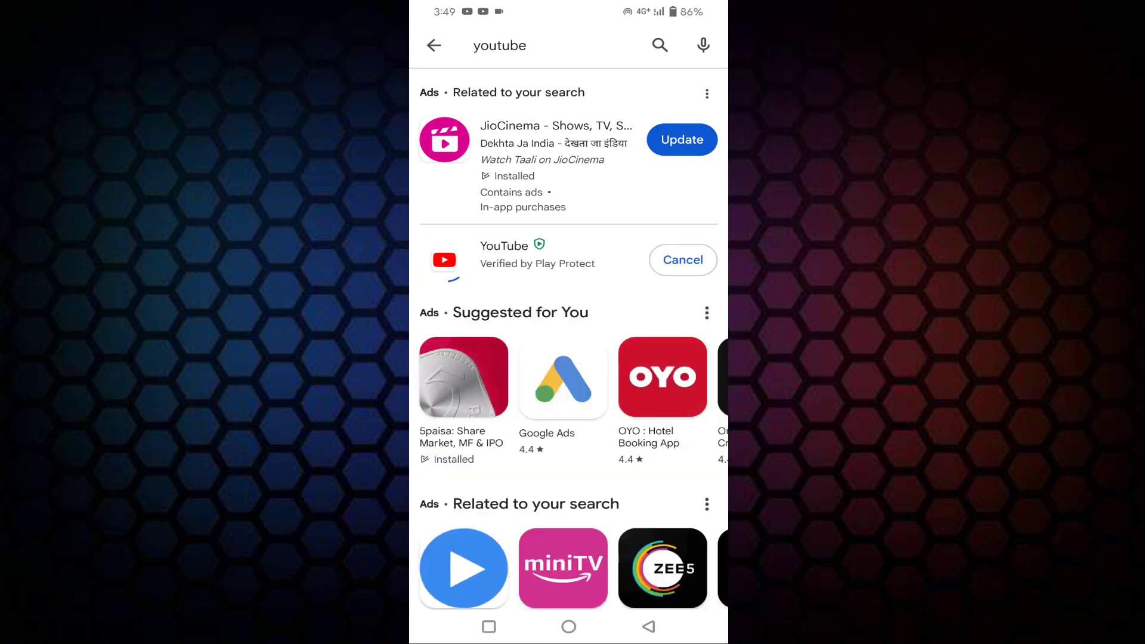